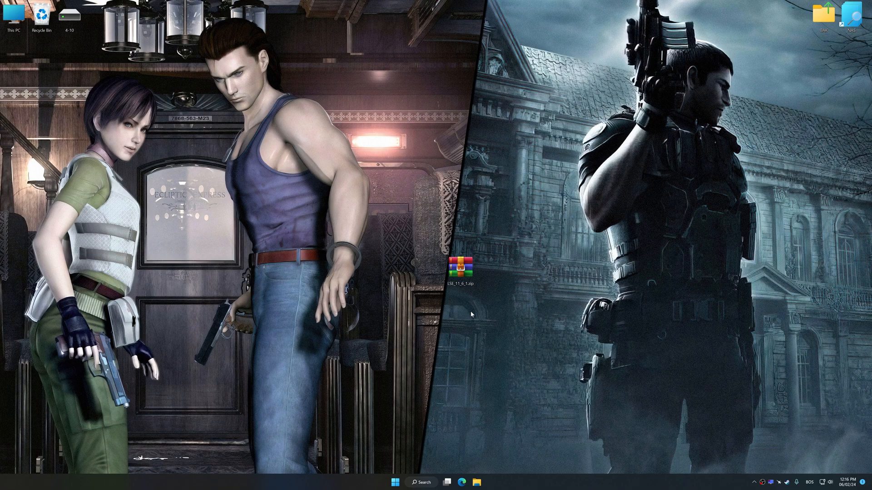
Step: Run the LSE setup, accept the license, and launch Low Specs Experience 11.6.1
left_click(459, 270)
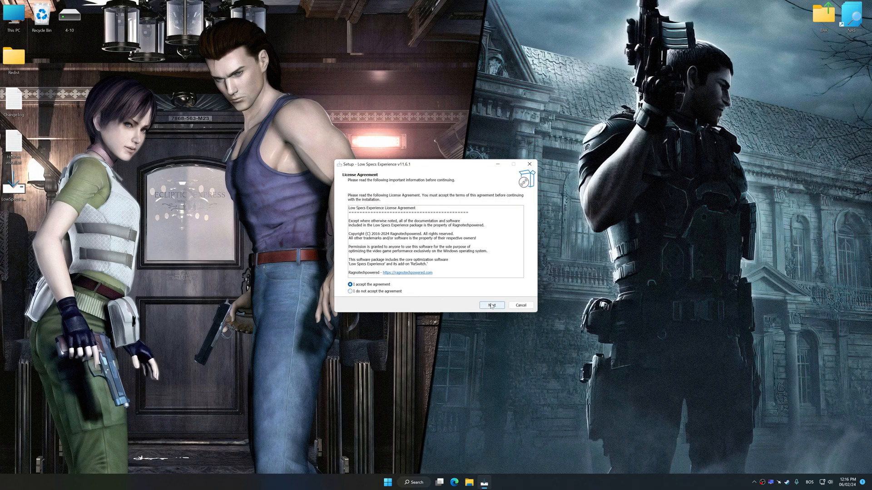
left_click(491, 305)
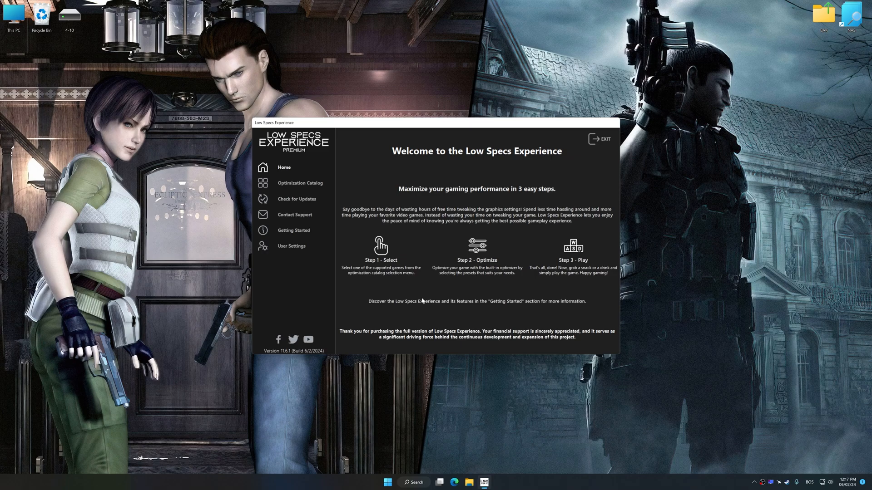
Step: Pick Resident Evil Zero HD Remaster in the catalog, load its package, and acknowledge the warning
left_click(299, 183)
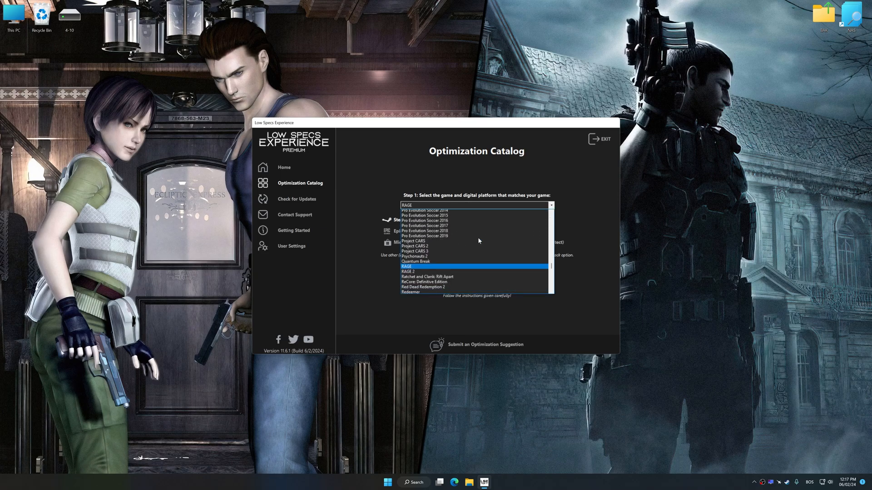
scroll("down", 3)
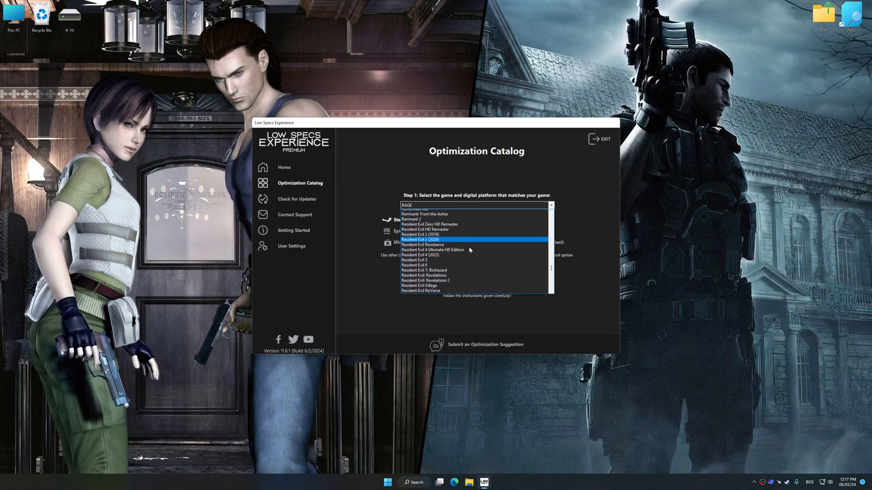
left_click(424, 225)
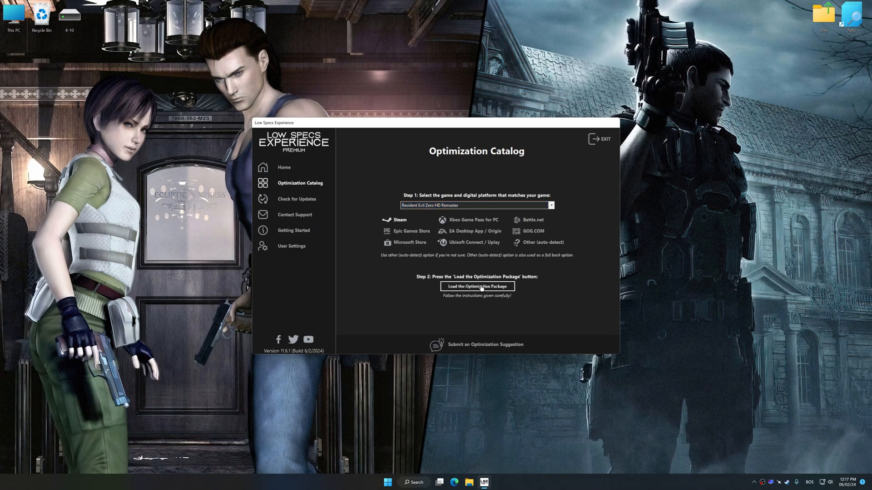
left_click(477, 286)
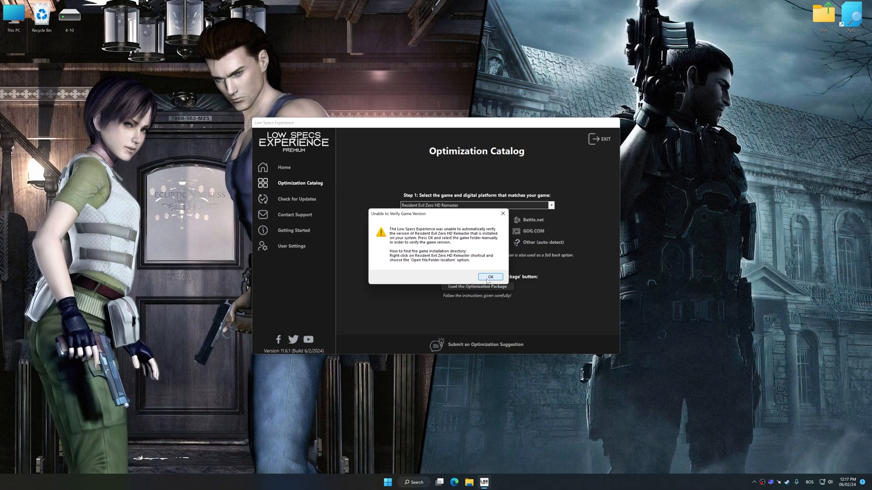
left_click(491, 277)
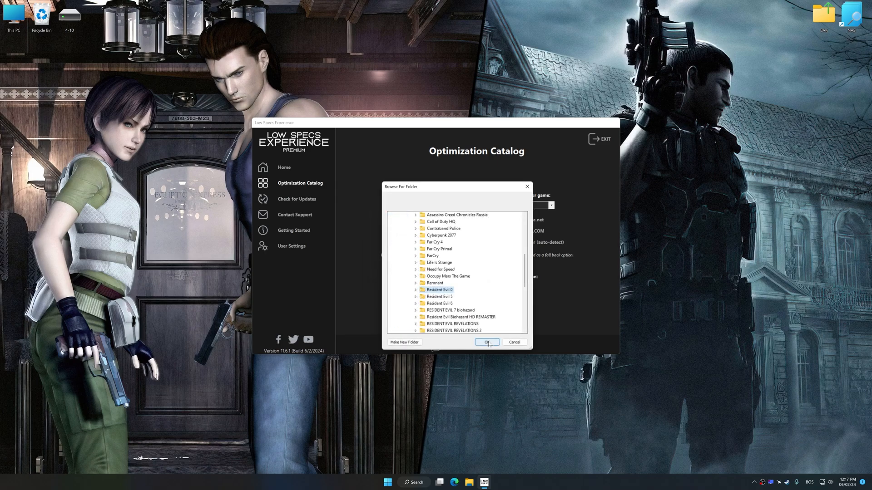
Step: Confirm the Resident Evil 0 folder and accept the supported game version notice
left_click(487, 342)
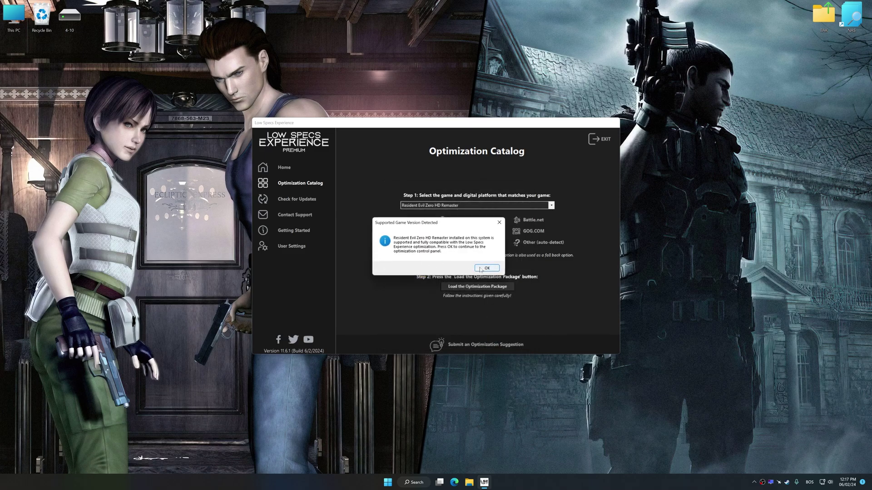
left_click(487, 268)
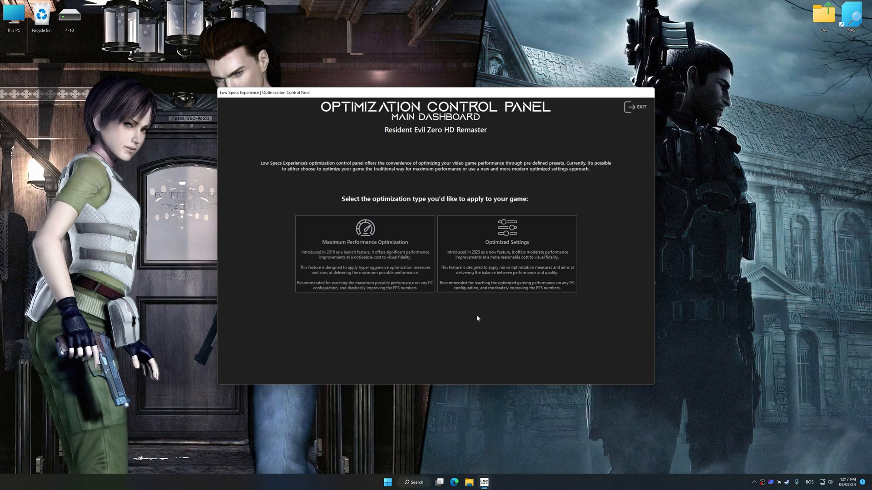
mouse_move(477, 316)
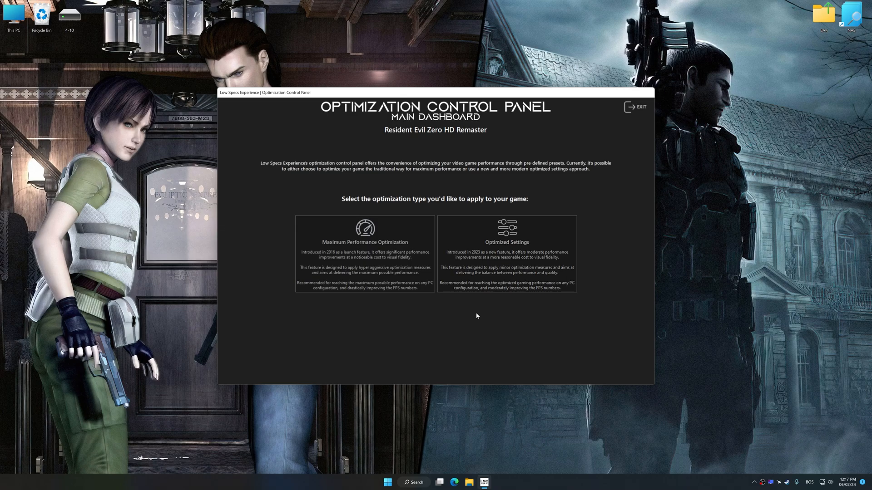
Step: Execute Ultra Performance optimized settings with a 2560 x 1440 in-game resolution
left_click(508, 242)
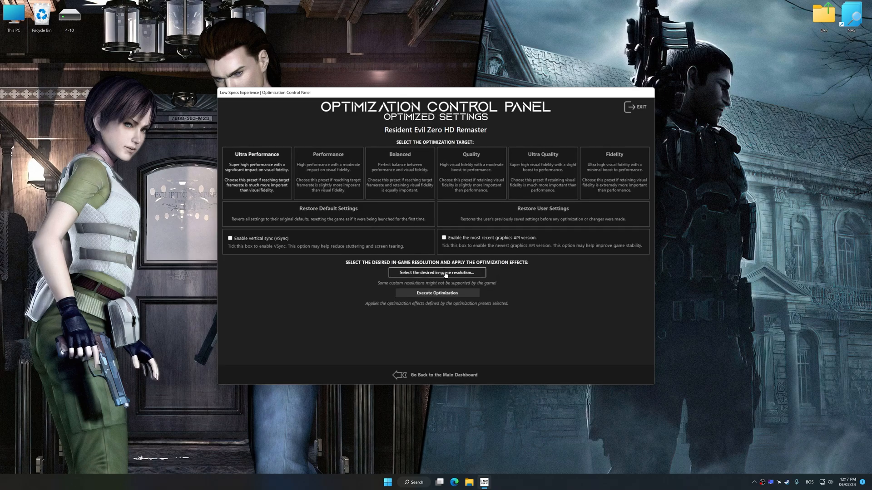
left_click(437, 272)
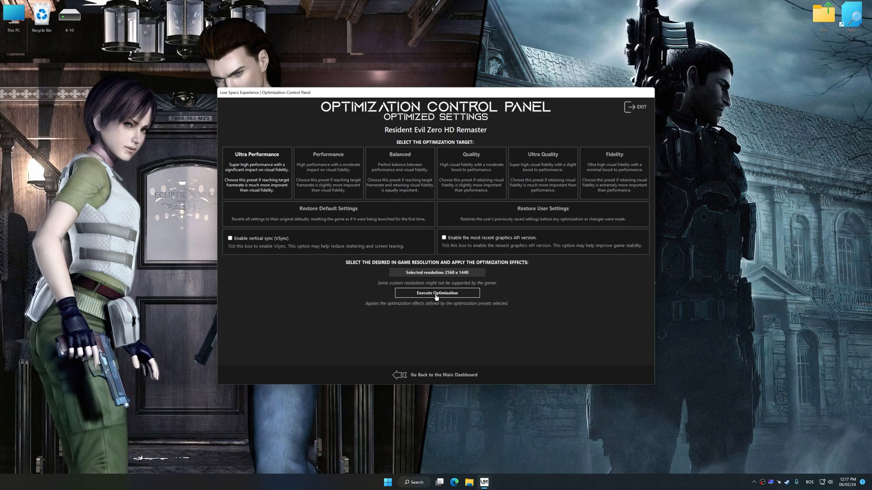
left_click(437, 293)
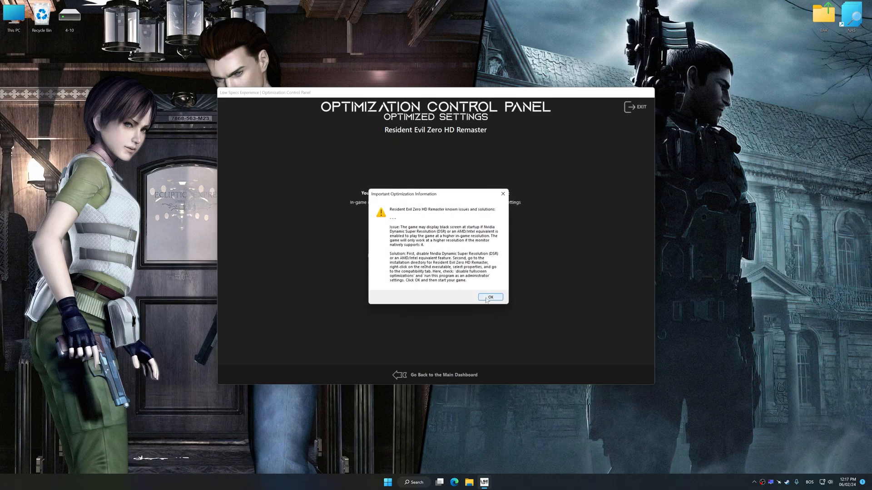
Step: Dismiss the known-issues notice and confirm restoring the backed-up user settings
left_click(491, 297)
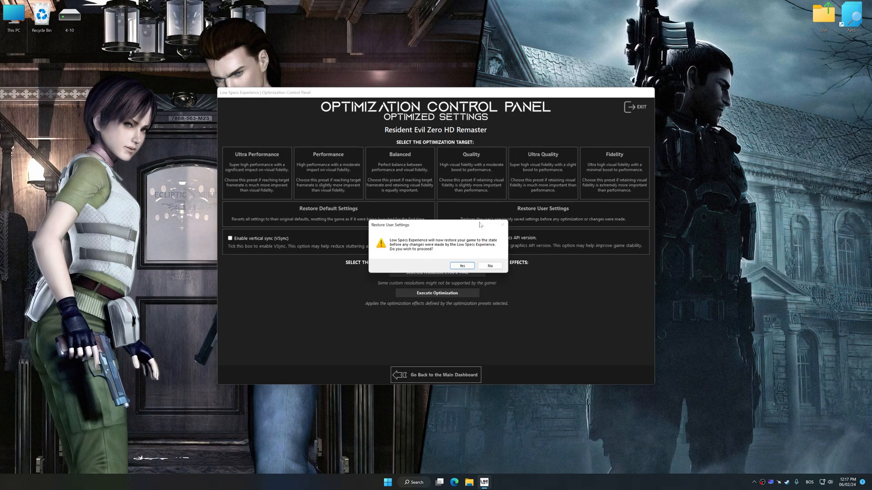
left_click(462, 266)
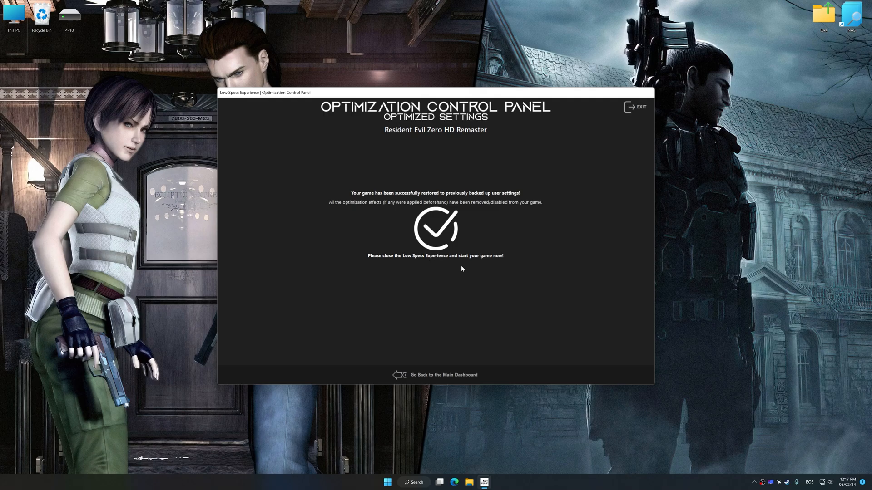